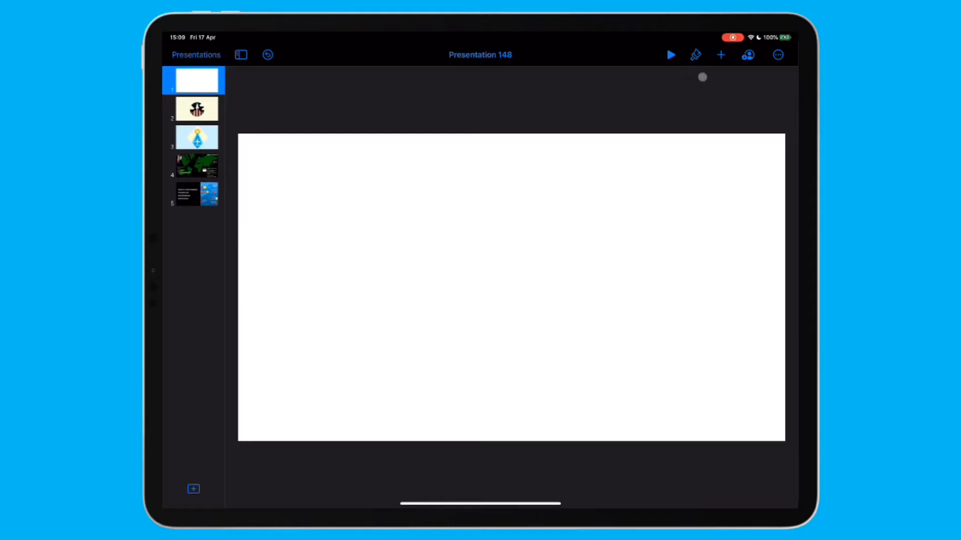
Insert the horseshoe magnet from the Science shapes category onto the blank first slide.
click(721, 55)
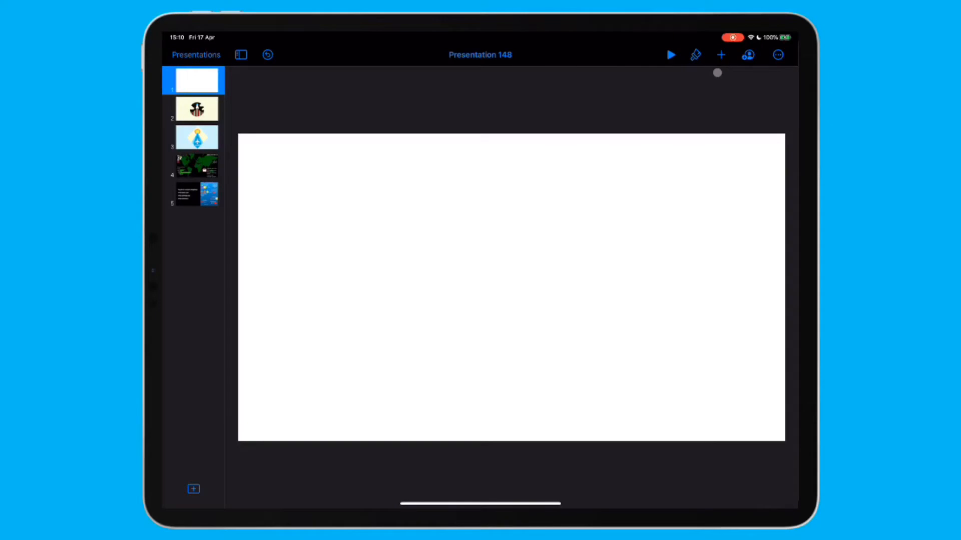
click(720, 55)
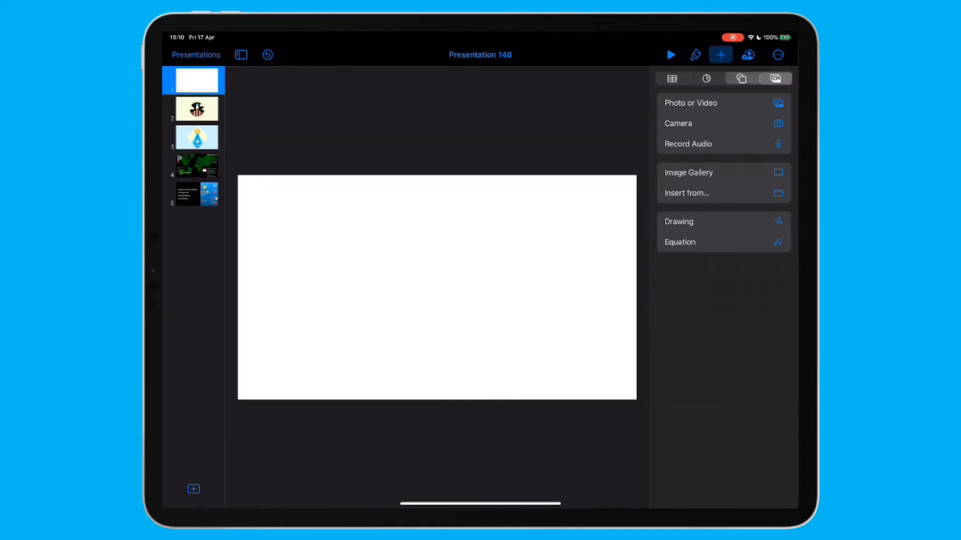
click(740, 78)
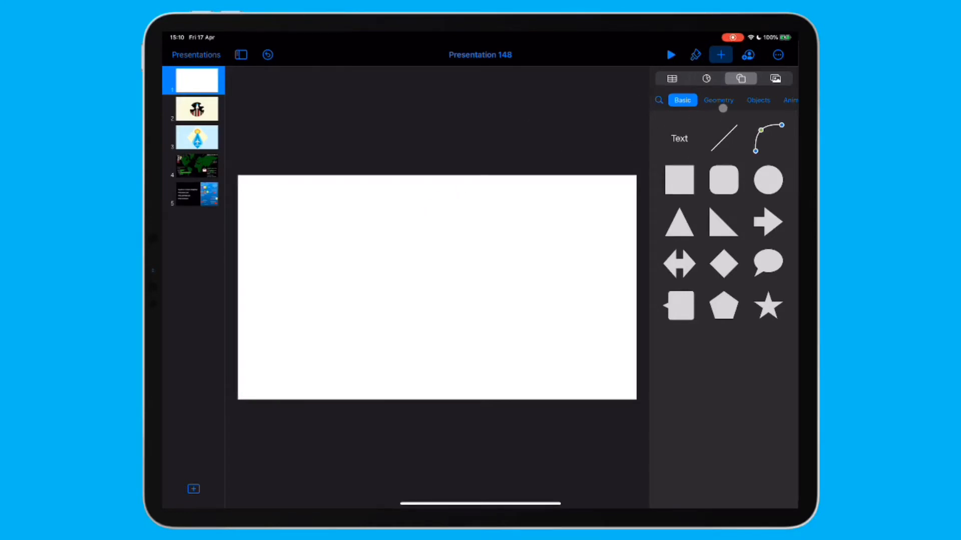
click(718, 100)
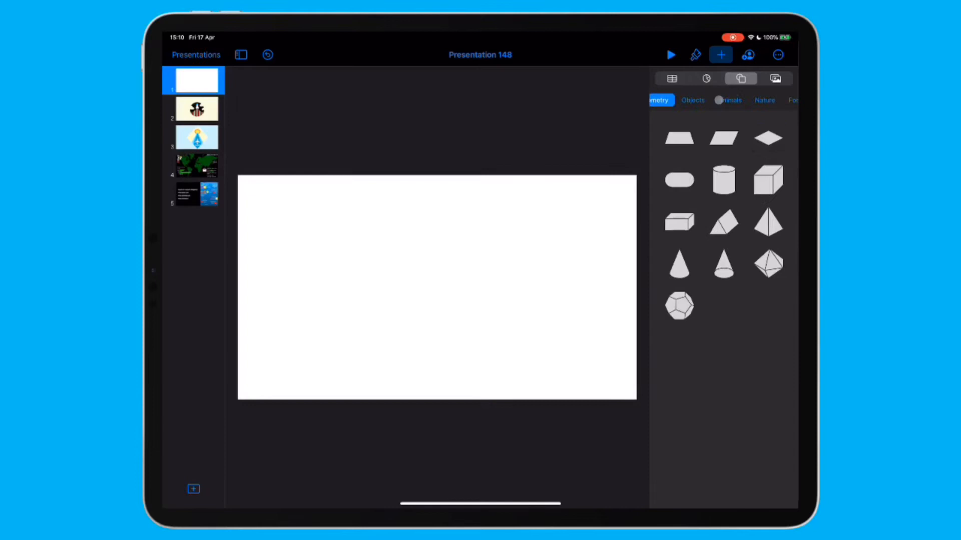
click(733, 100)
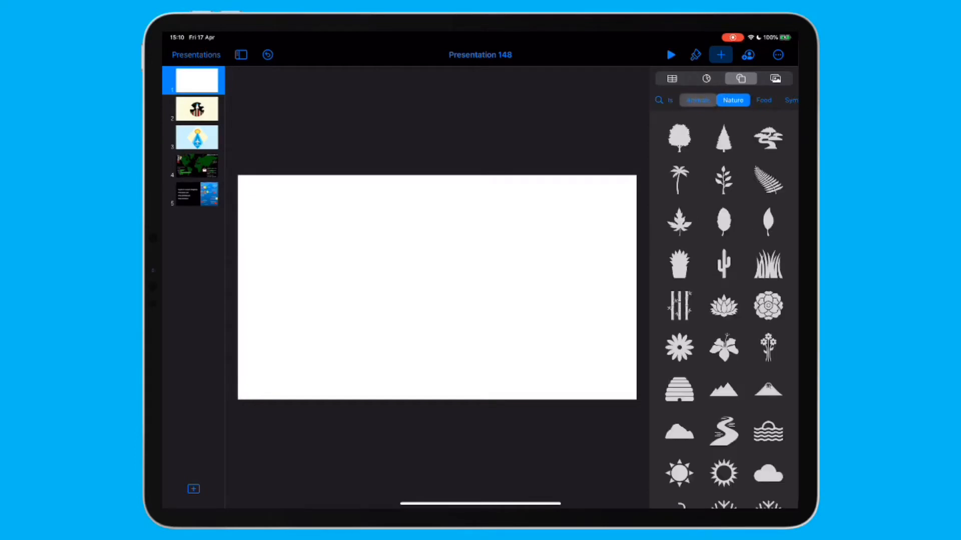
click(763, 101)
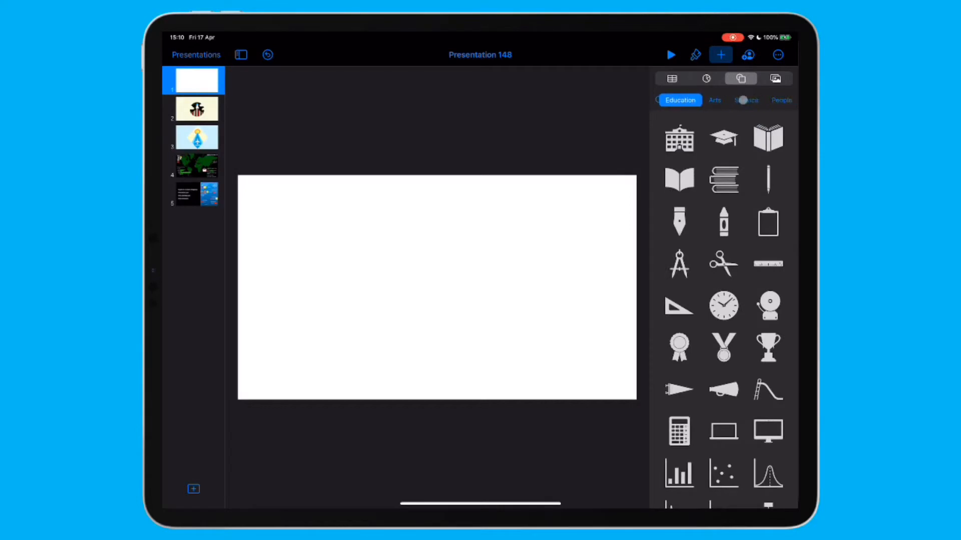
click(745, 100)
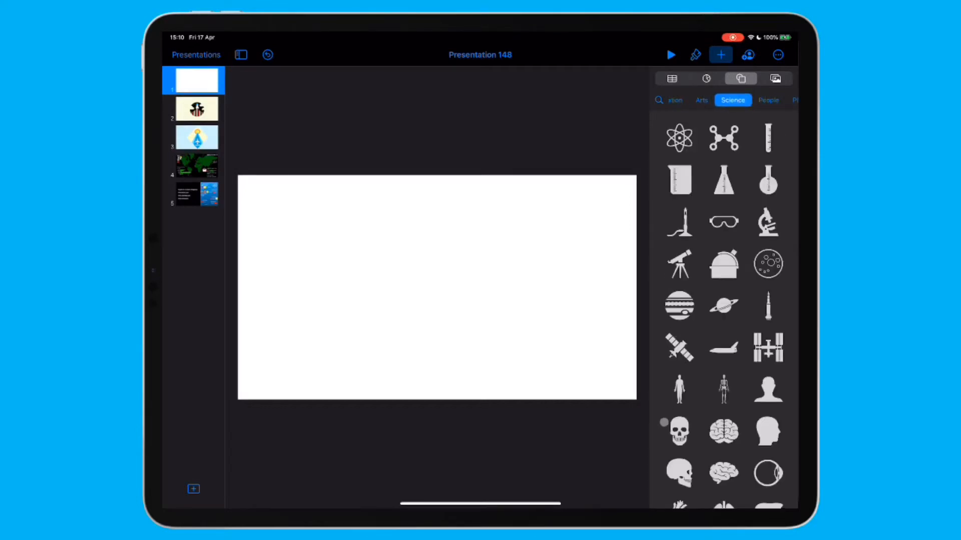
scroll(down, 3)
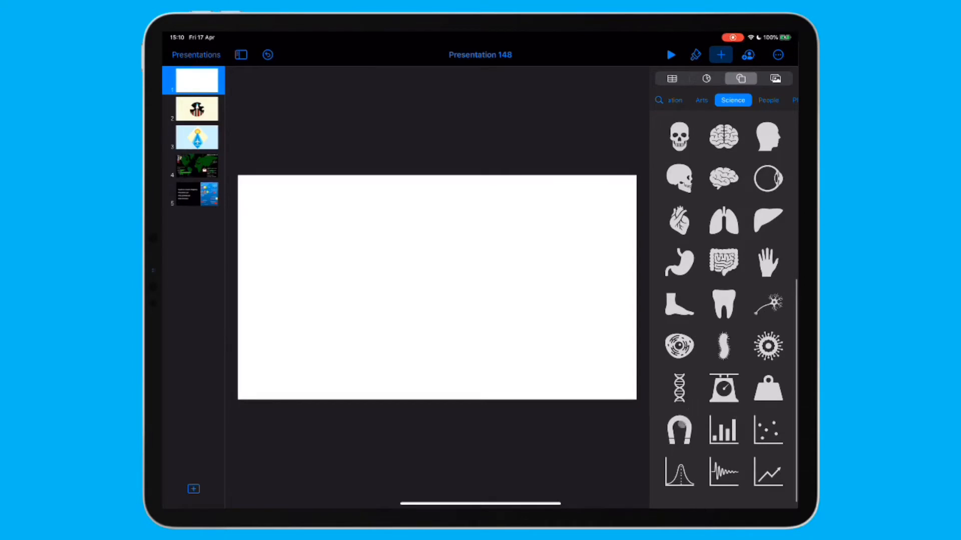
click(678, 433)
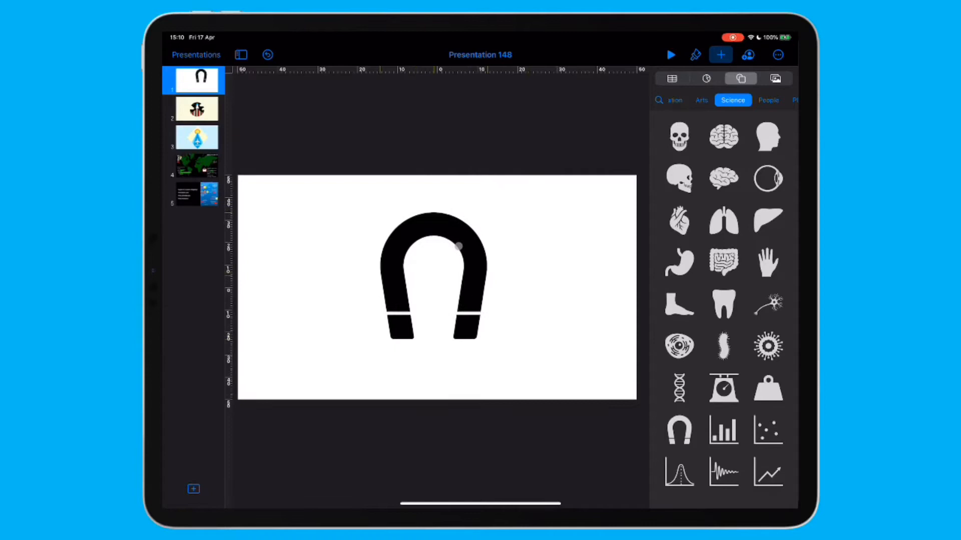
Use Arrange > Break Apart on the magnet and select its upper arch piece.
click(436, 279)
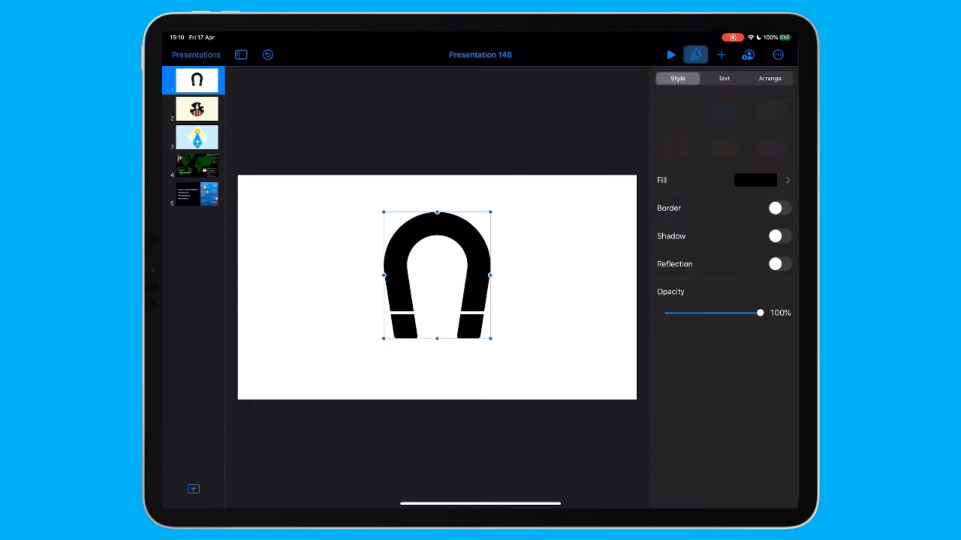
click(677, 78)
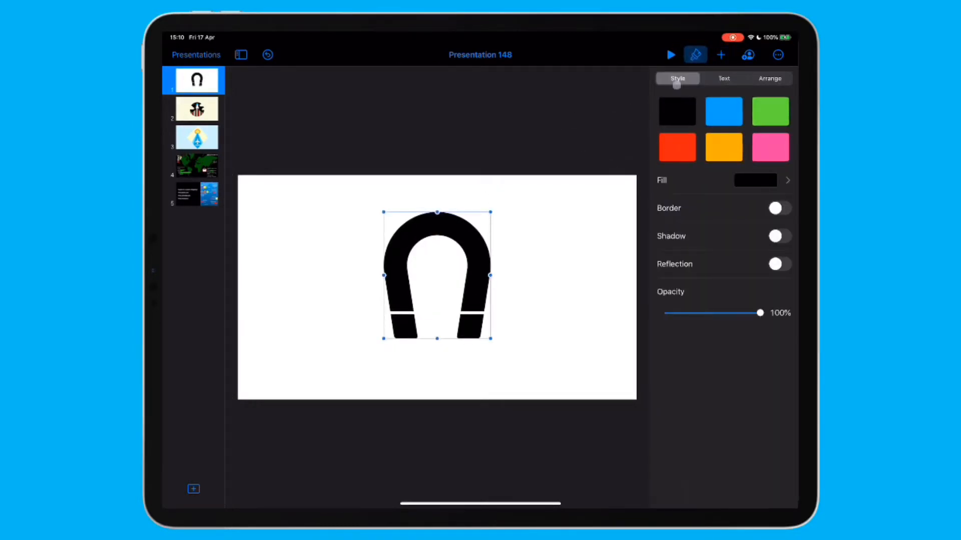
click(724, 111)
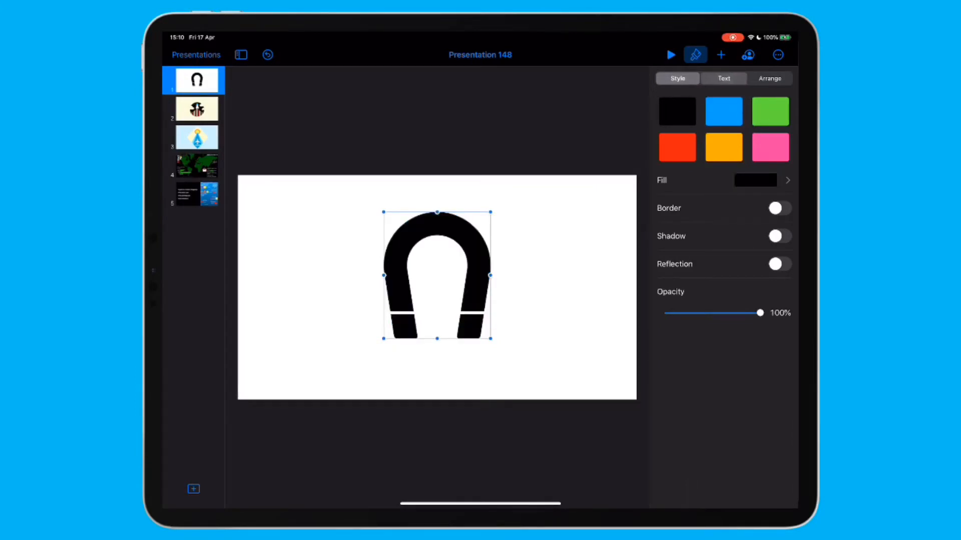
click(769, 78)
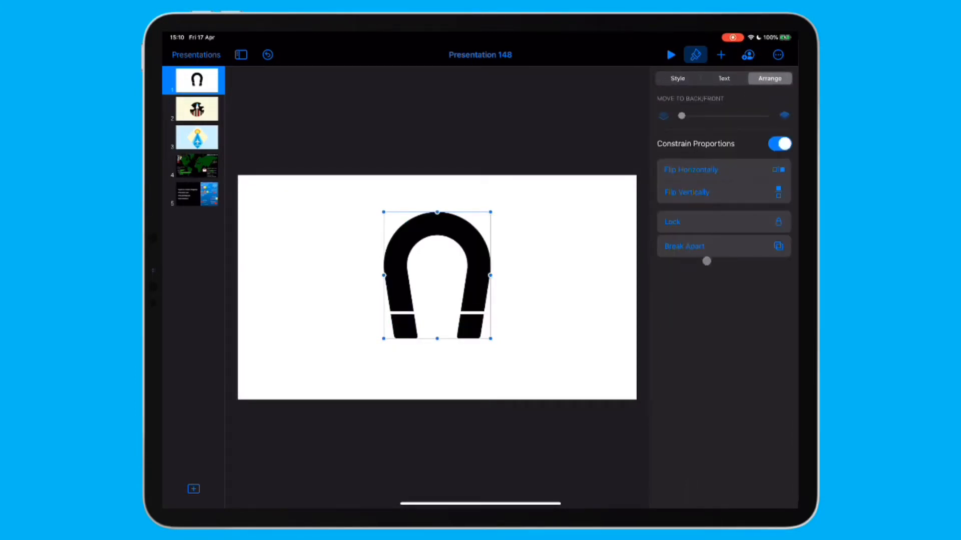
click(677, 78)
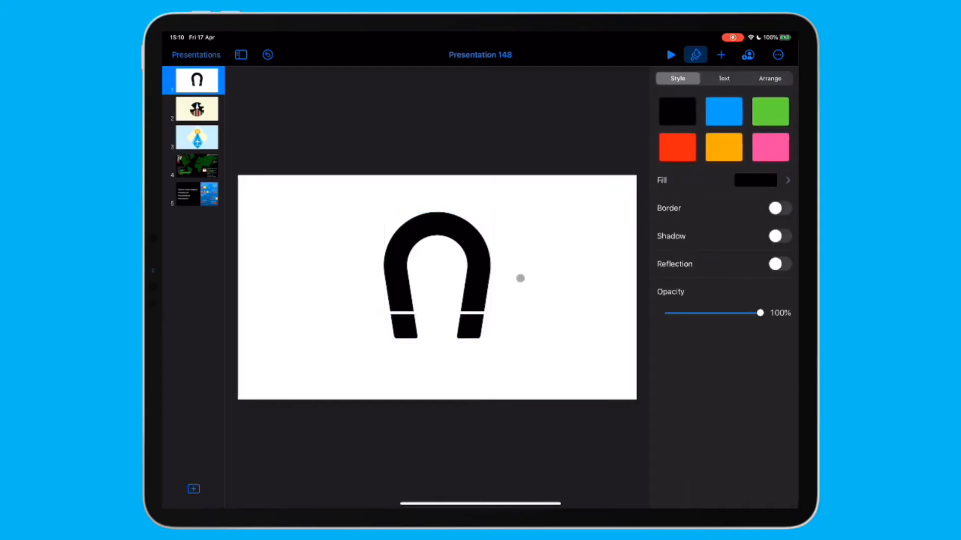
click(770, 78)
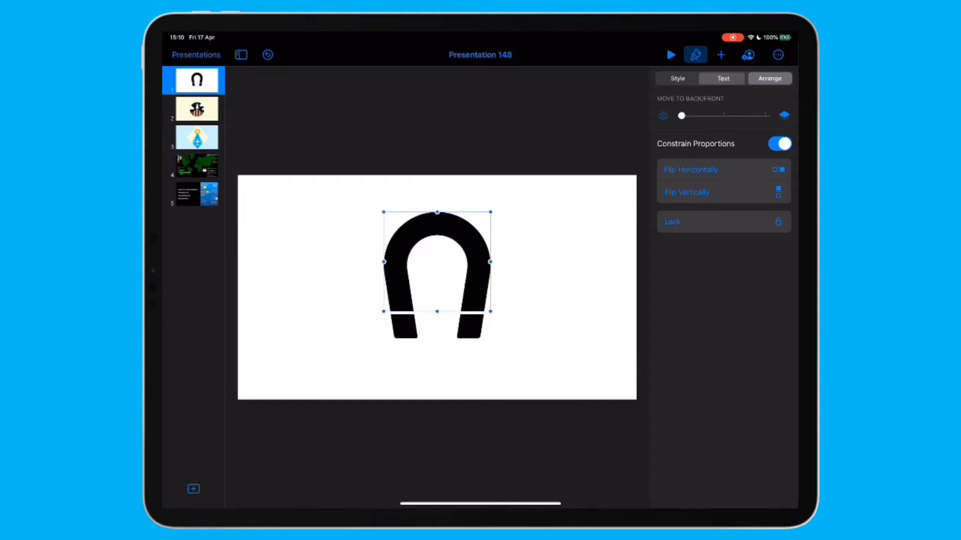
Fill the magnet's upper arch with mid grey.
click(676, 78)
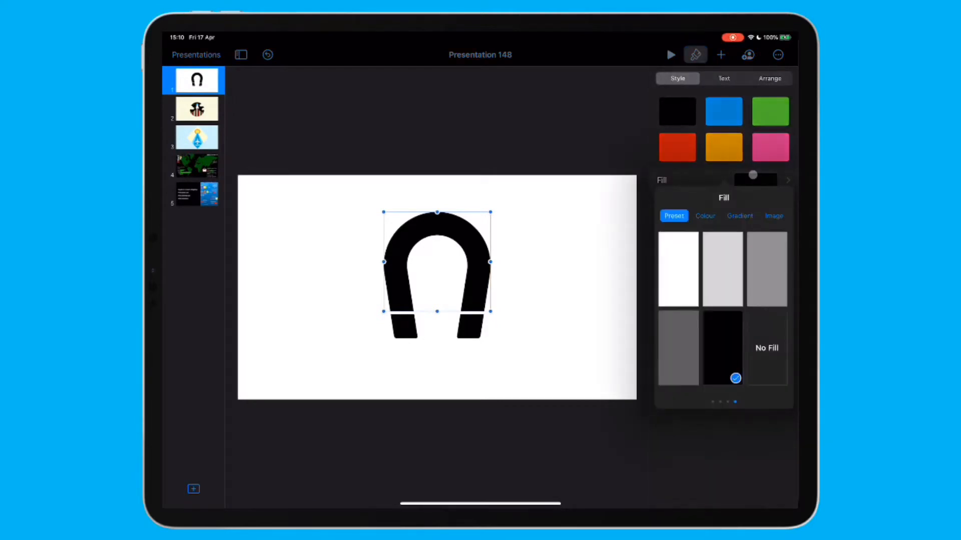
click(768, 268)
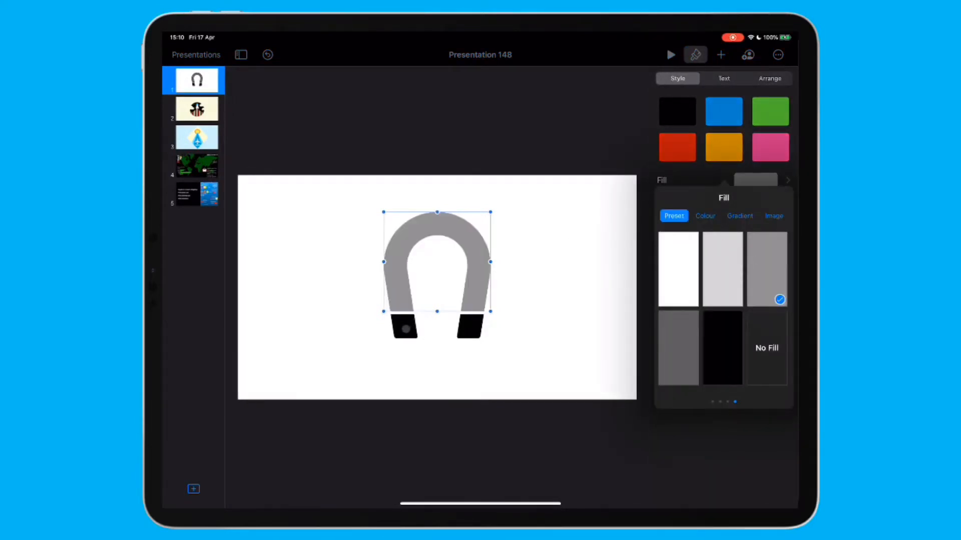
click(724, 111)
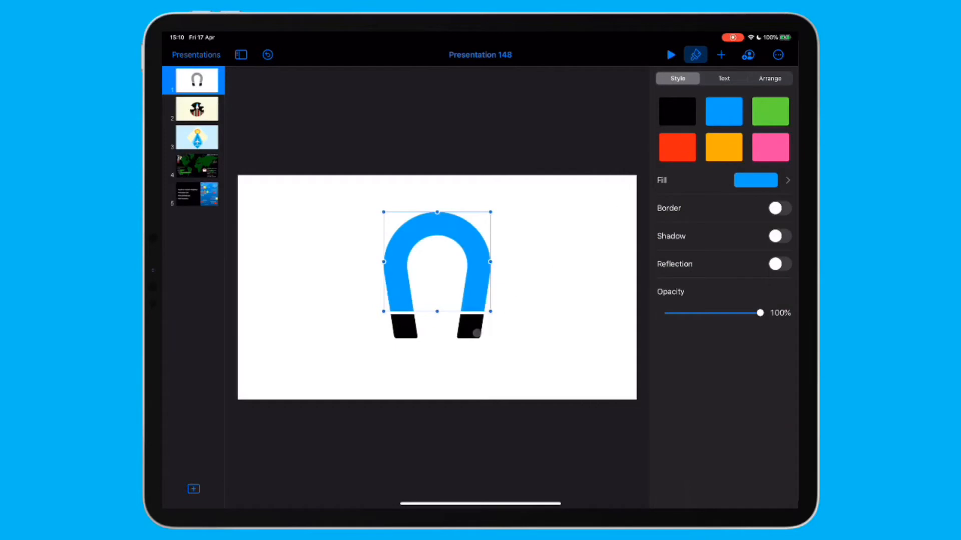
Colour the left magnet tip blue and the right tip red.
click(755, 180)
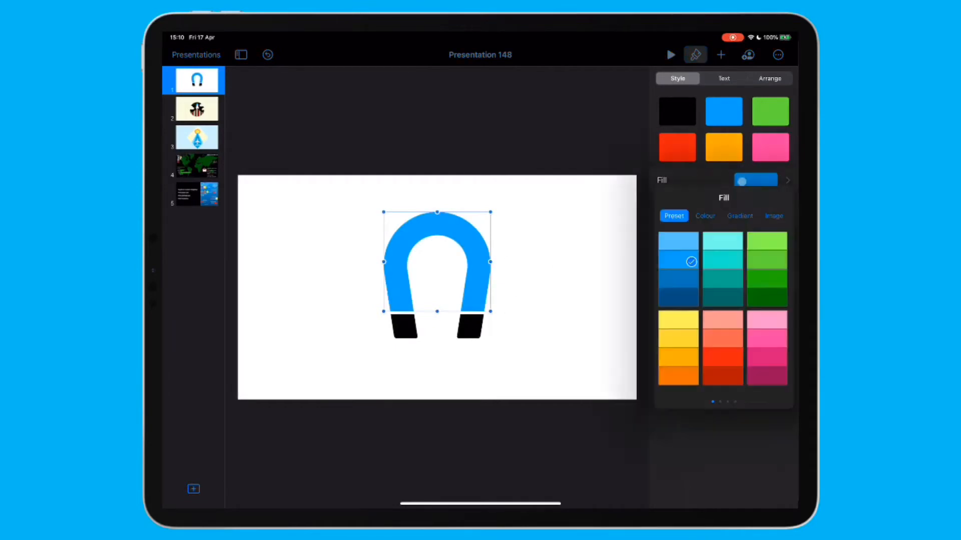
click(705, 216)
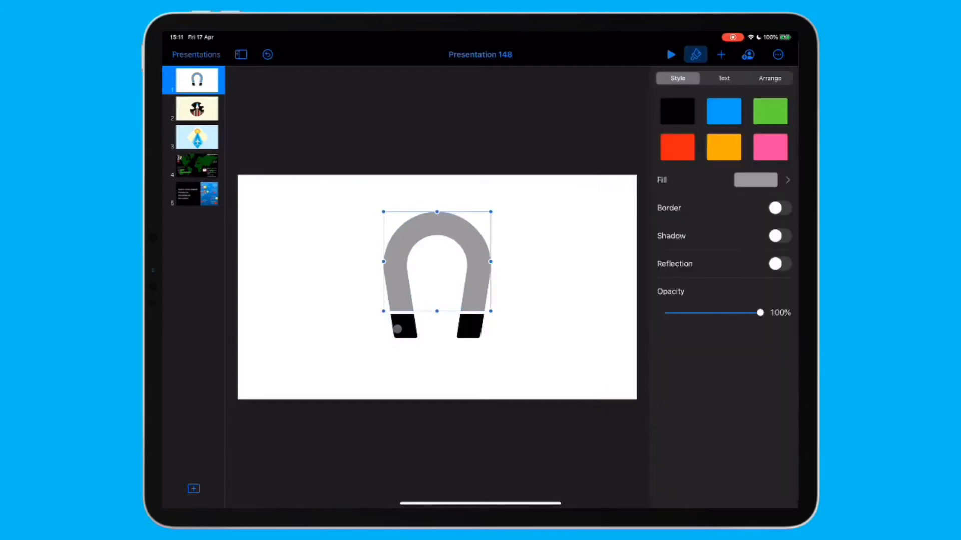
click(723, 111)
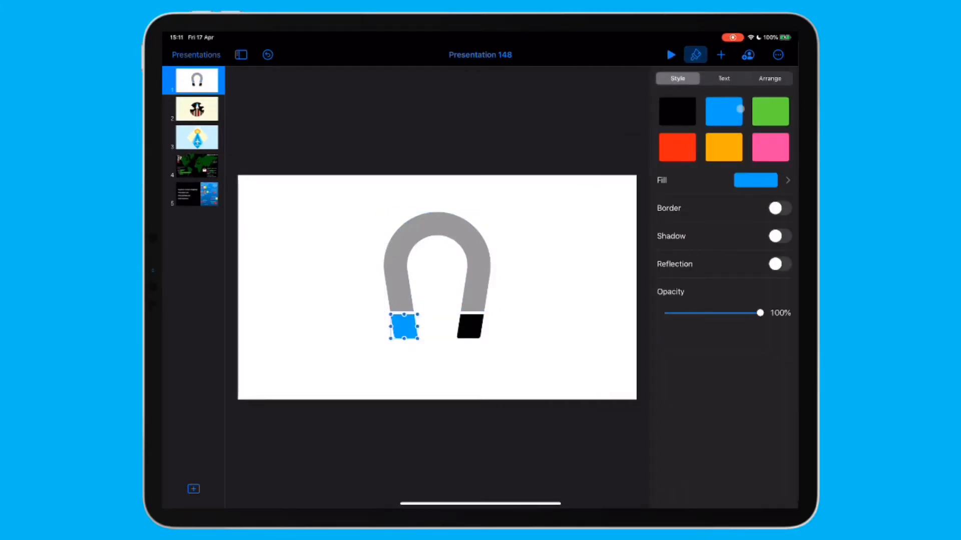
click(470, 334)
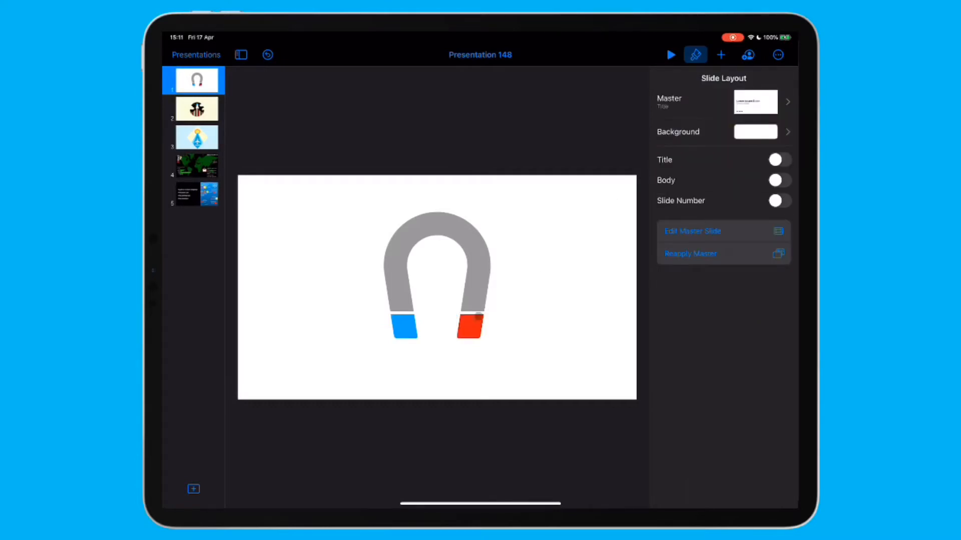
click(436, 268)
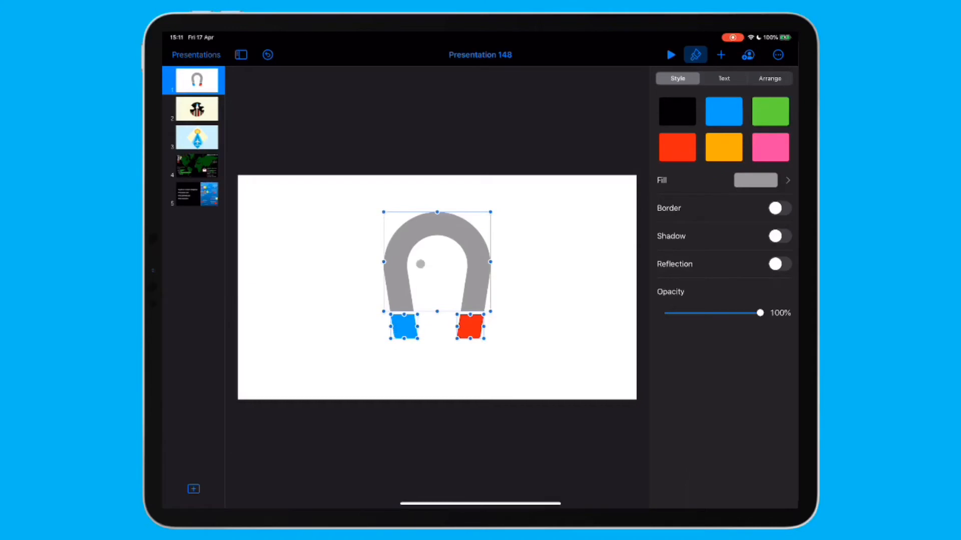
Group the magnet pieces, move the magnet to the slide's top right, then open the rocket slide.
right_click(468, 328)
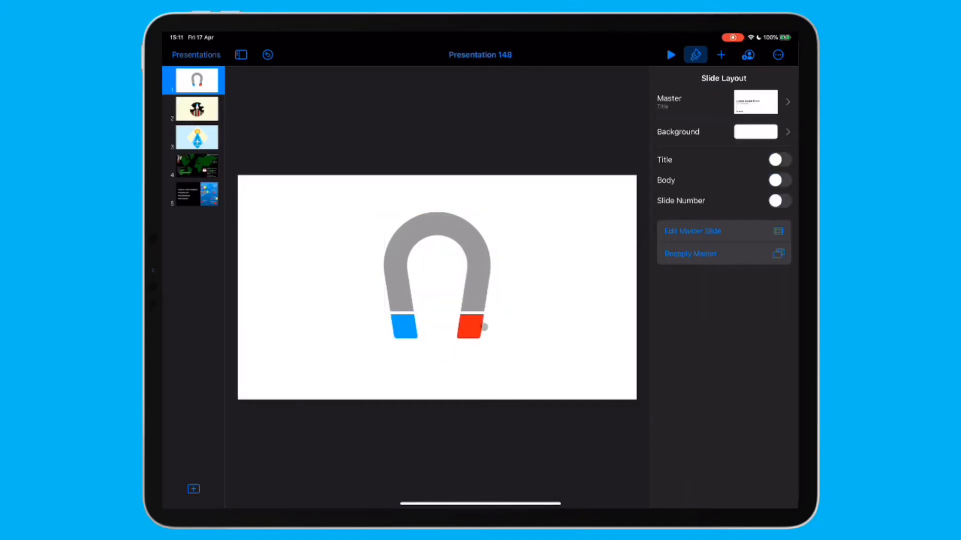
click(431, 274)
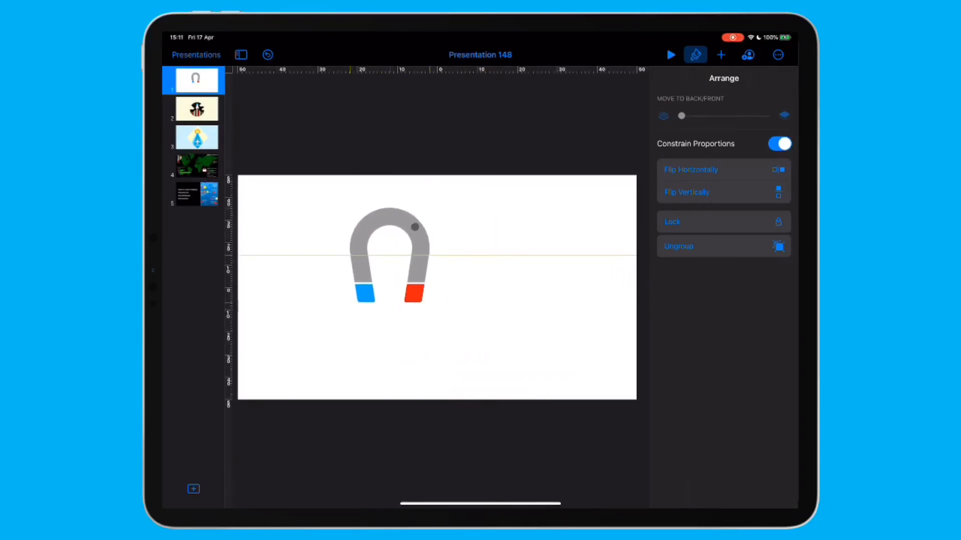
drag(387, 255, 560, 233)
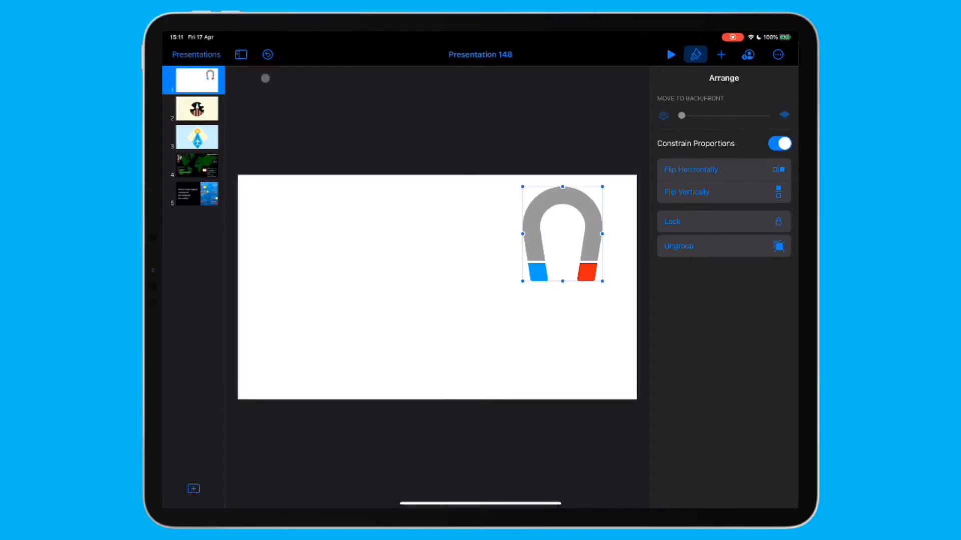
click(196, 108)
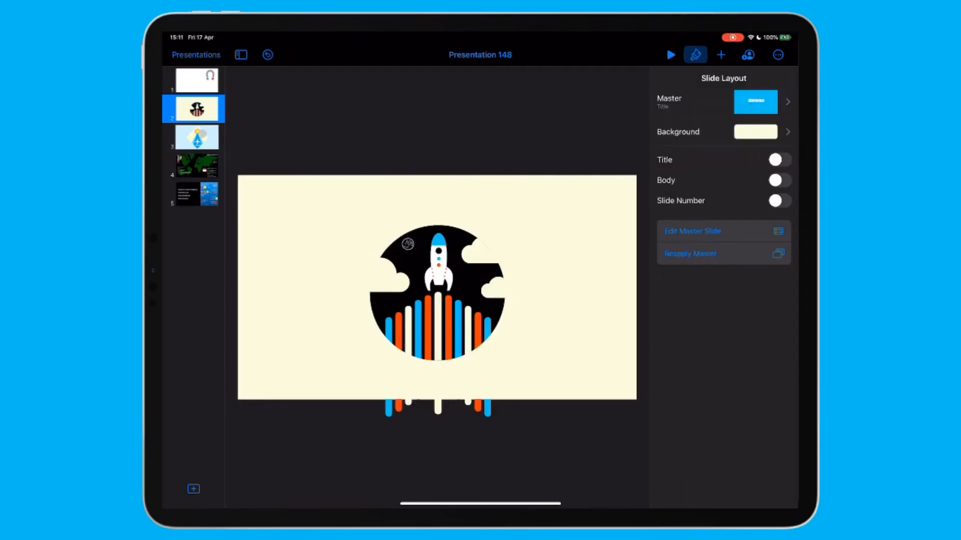
Inspect the aeroplane slide's artwork group and background image, then open the World War II slide.
click(197, 136)
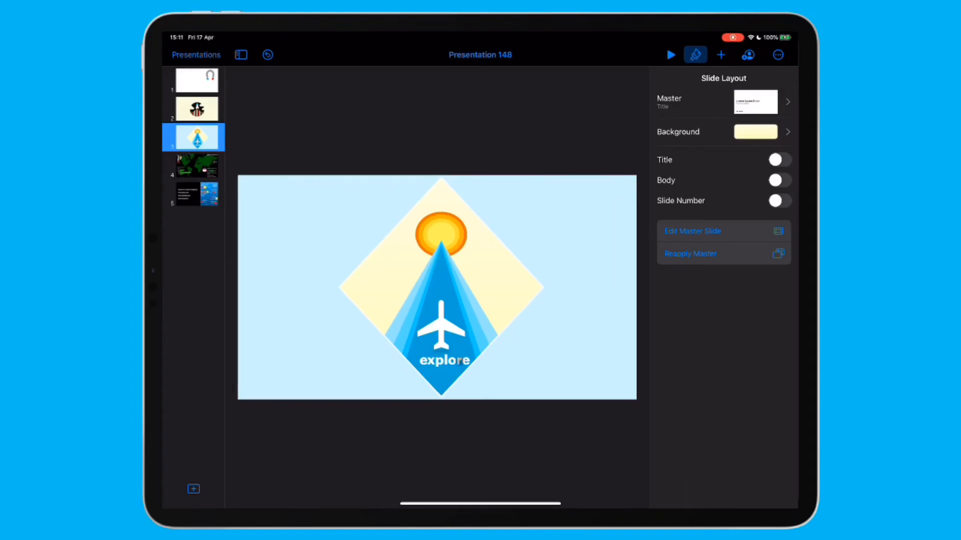
click(442, 329)
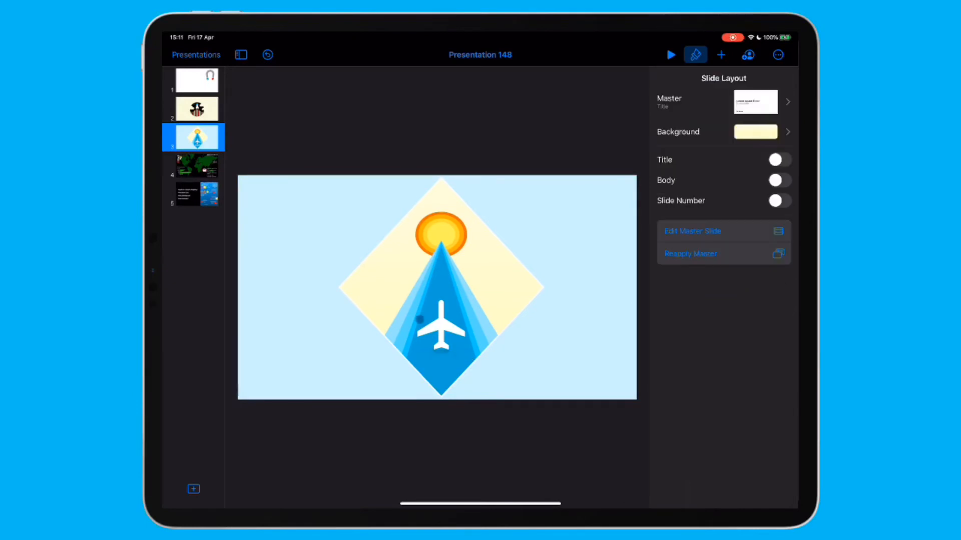
click(439, 331)
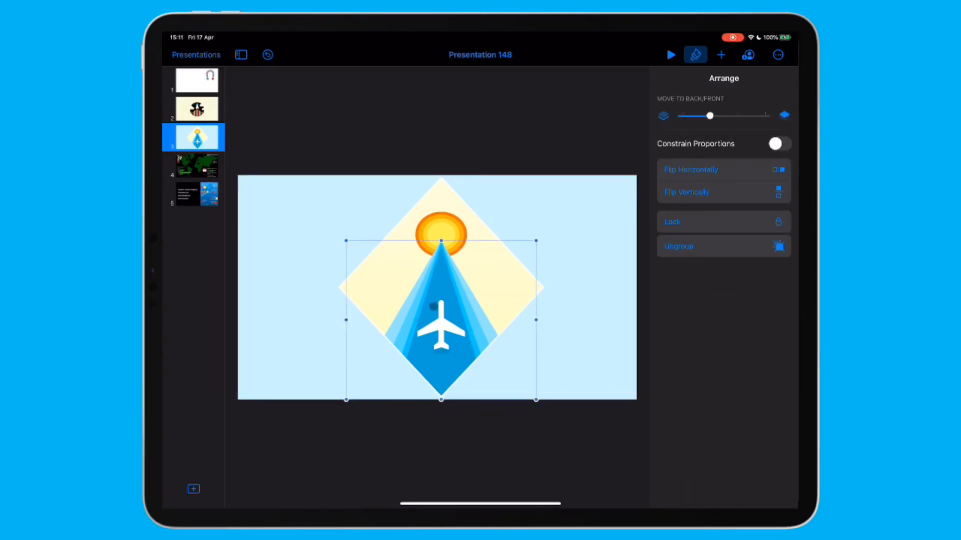
right_click(440, 321)
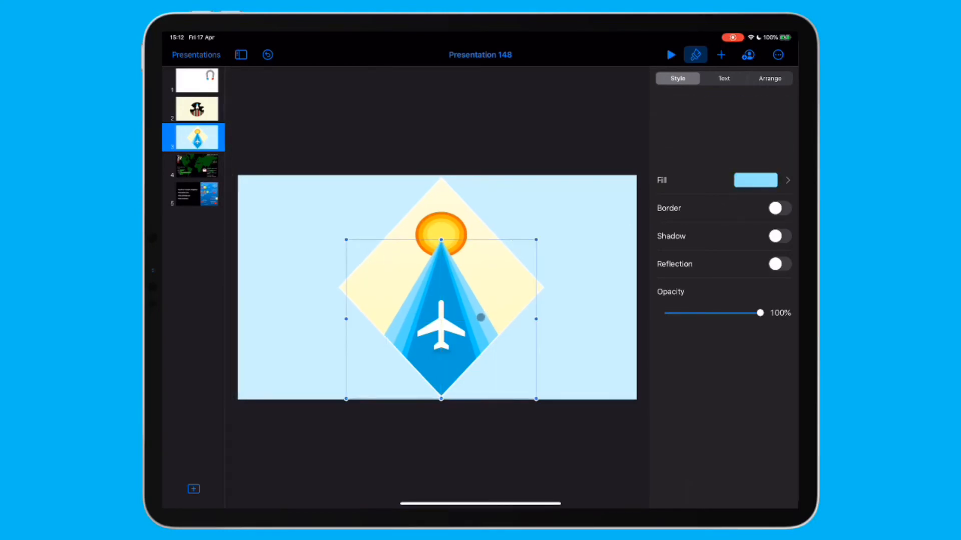
click(770, 78)
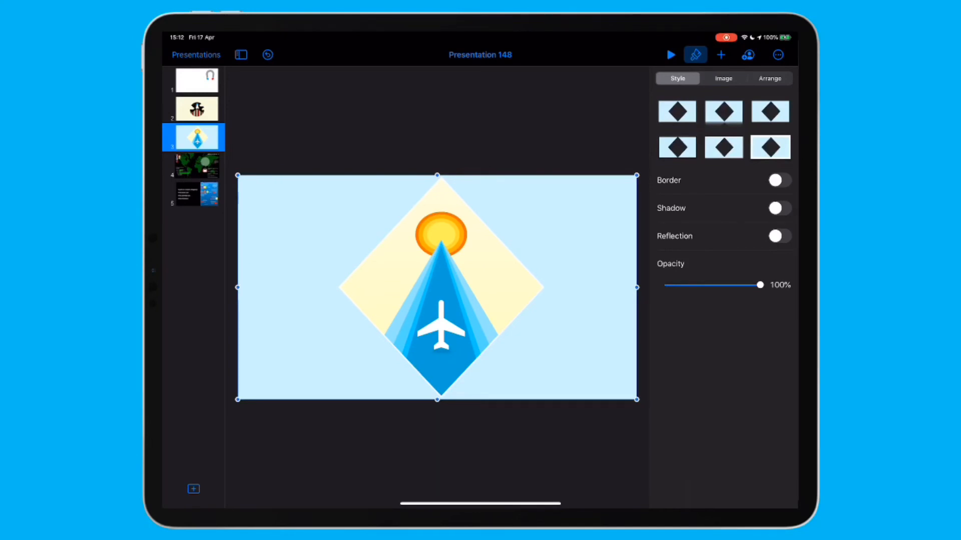
click(196, 165)
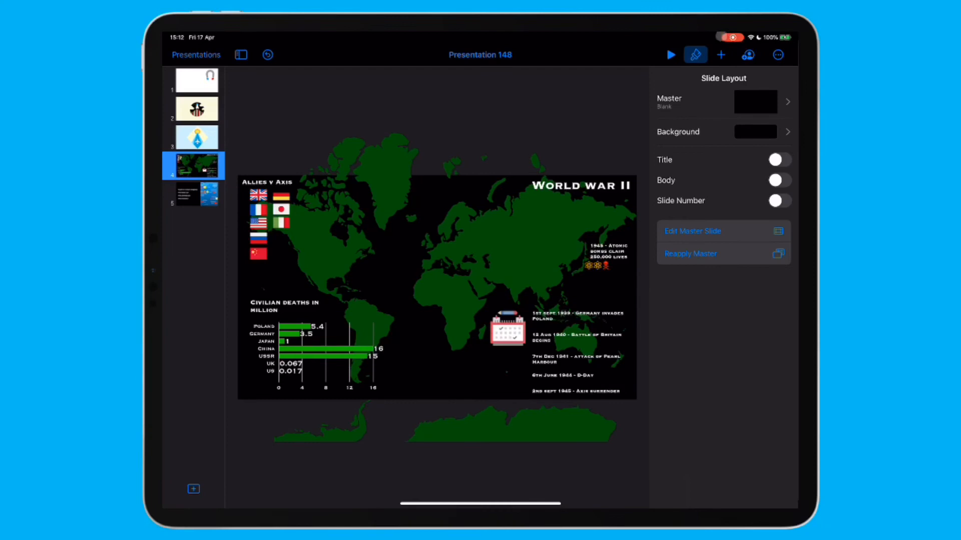
Open slide 5 listing icon websites beside the 'My Internet Habits' infographic.
click(670, 54)
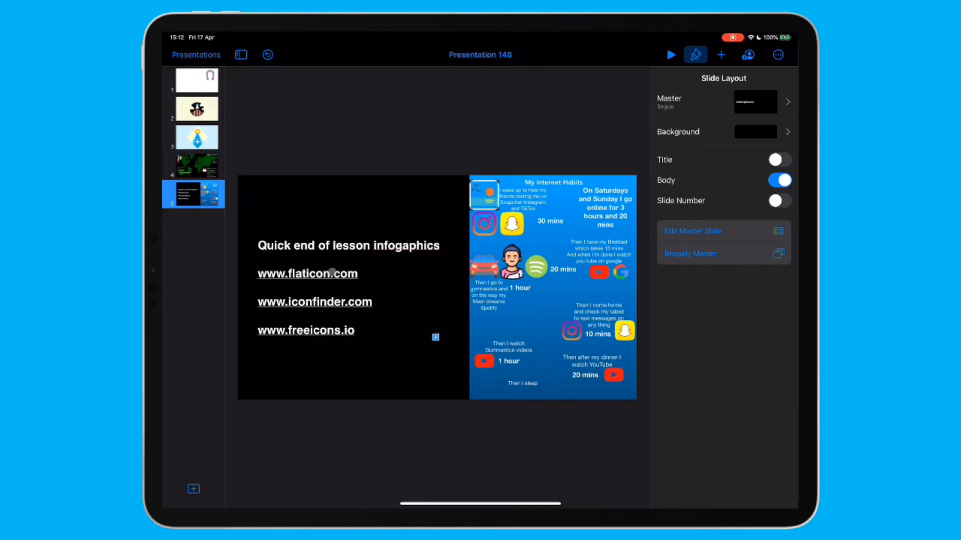
mouse_move(307, 309)
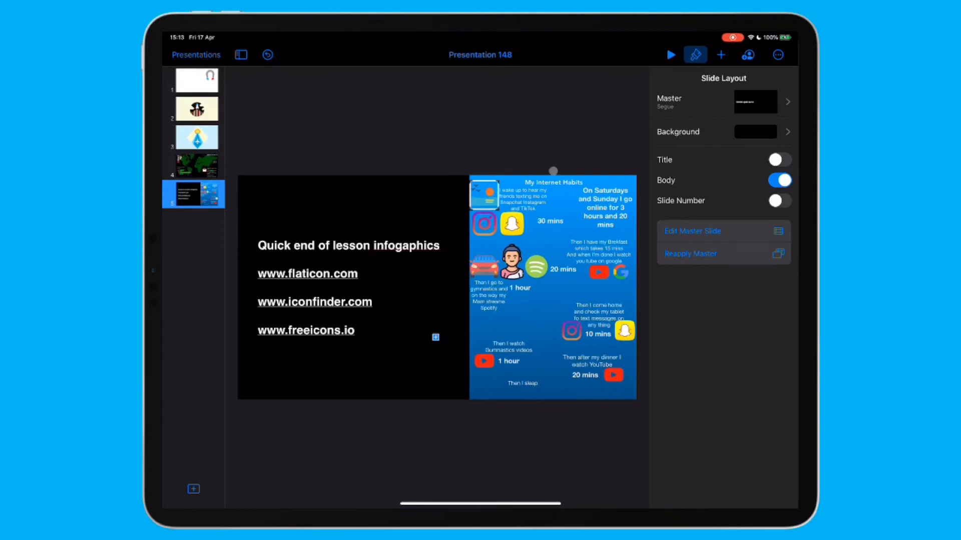
Return to slide 1 with the grey magnet and its blue and red tips.
click(197, 79)
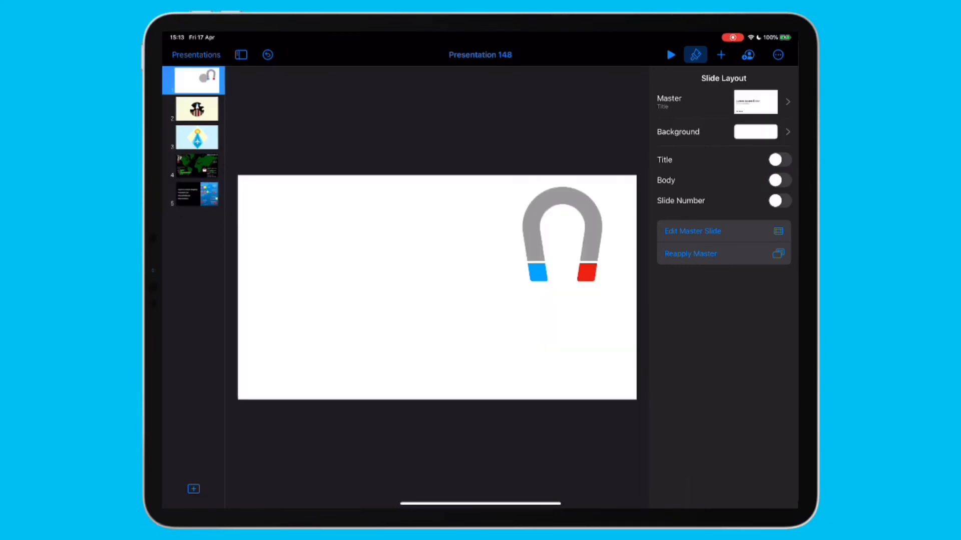
View the rocket slide, then jump to the final infographic websites slide.
click(196, 109)
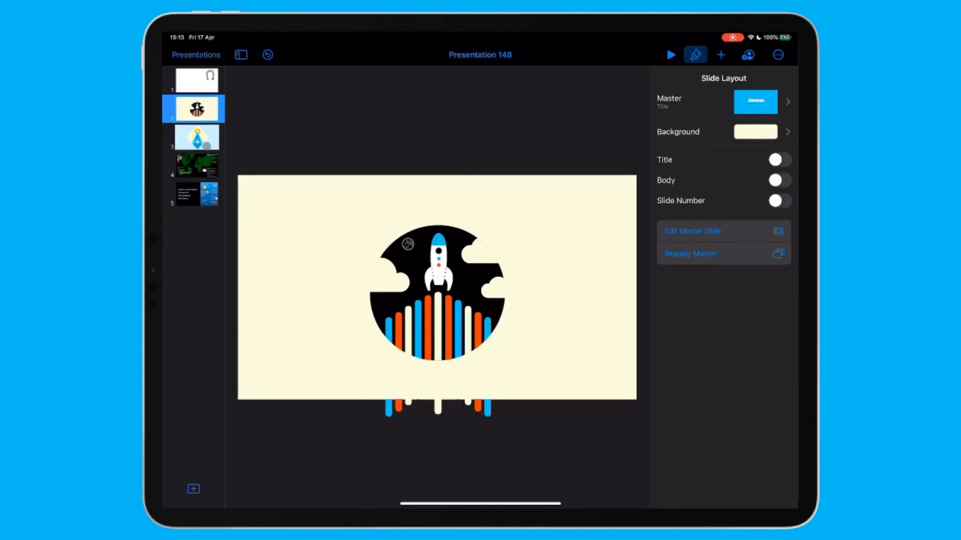
click(197, 194)
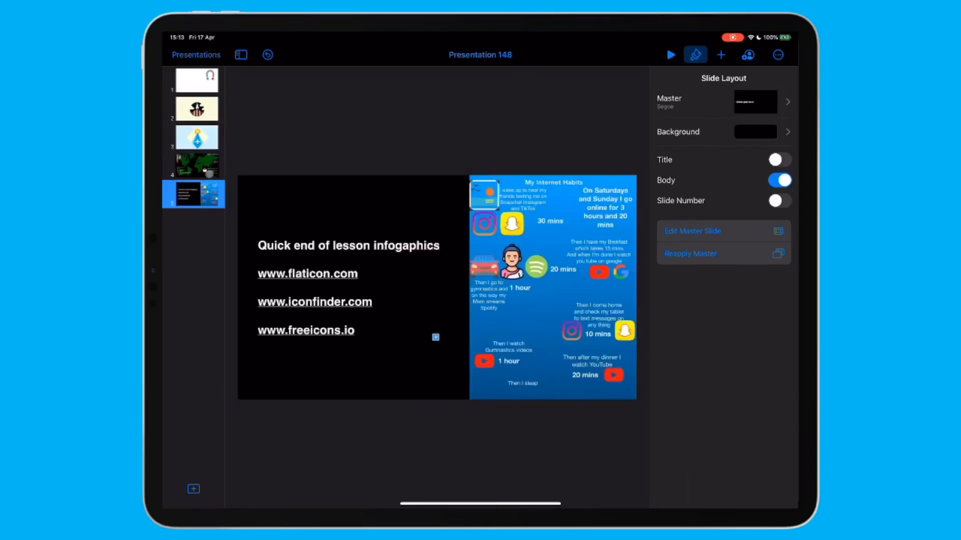